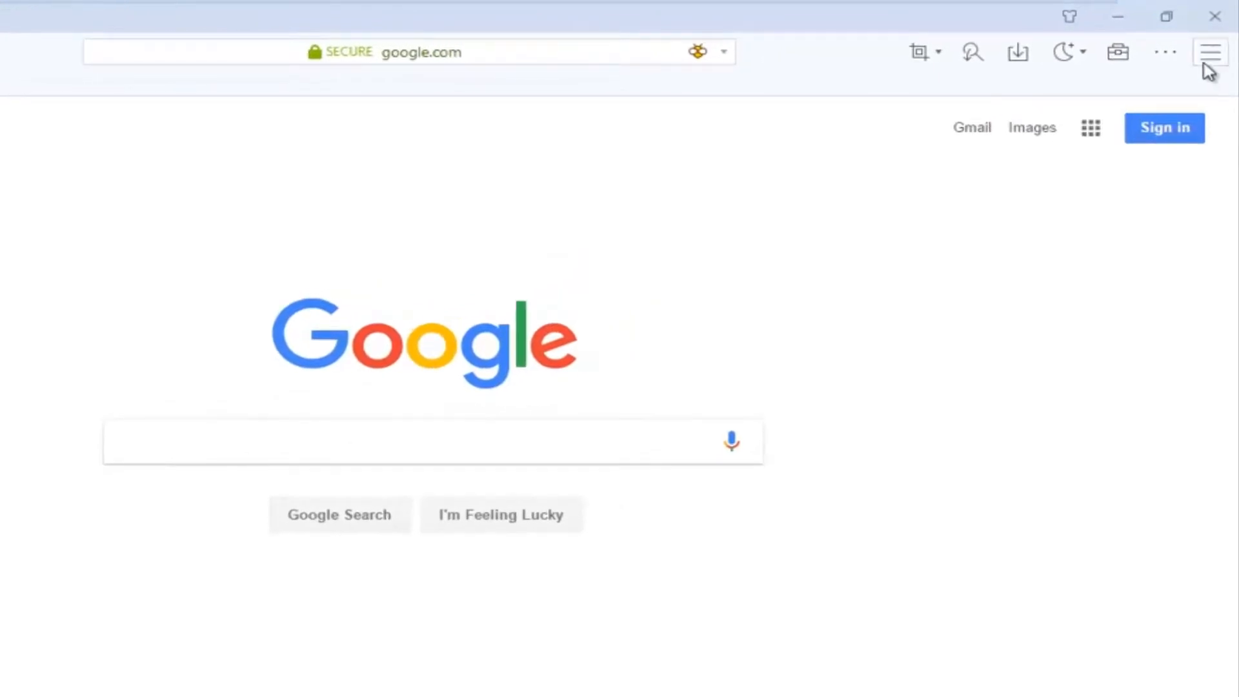
Open Maxthon's main menu from the top-right icon while Google is displayed
left_click(1209, 53)
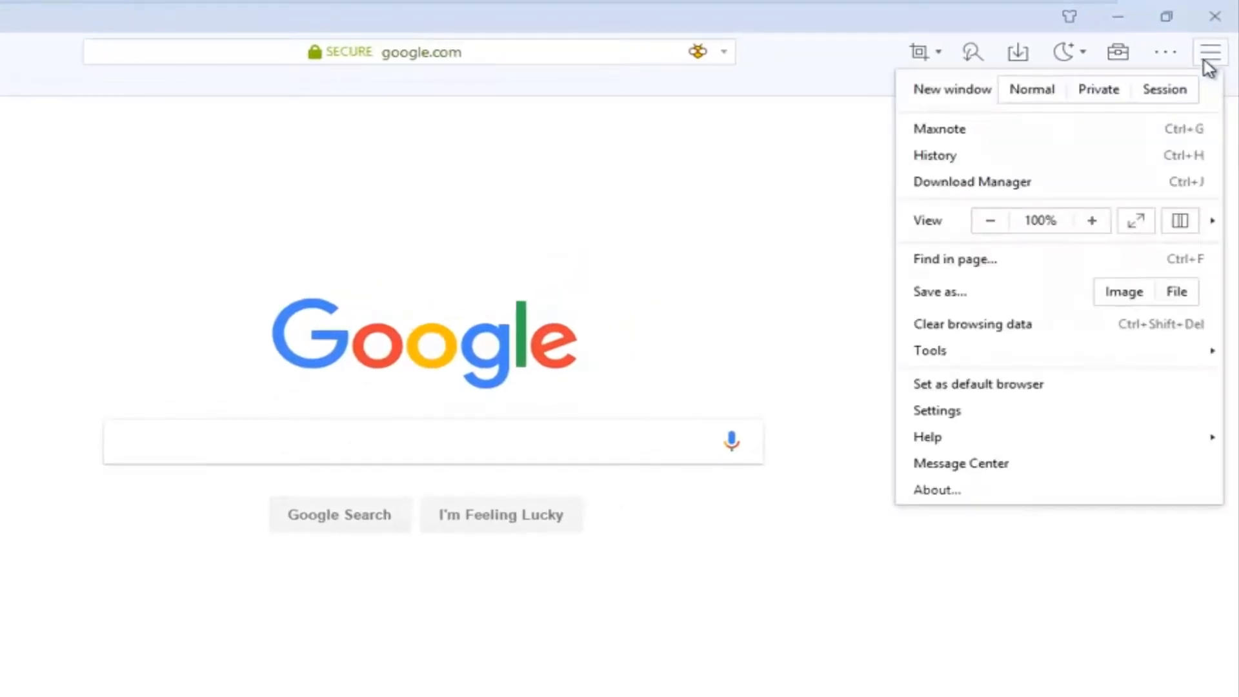
mouse_move(937, 411)
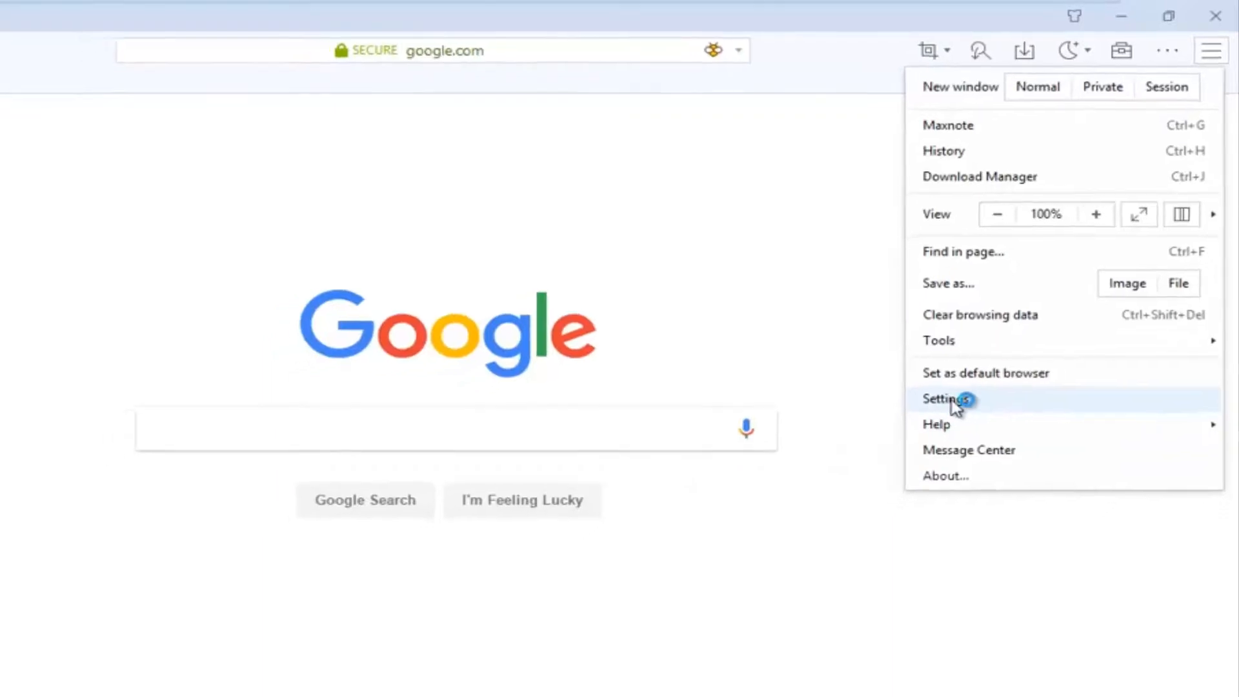
Choose Settings from the main menu to show the General settings page
left_click(946, 399)
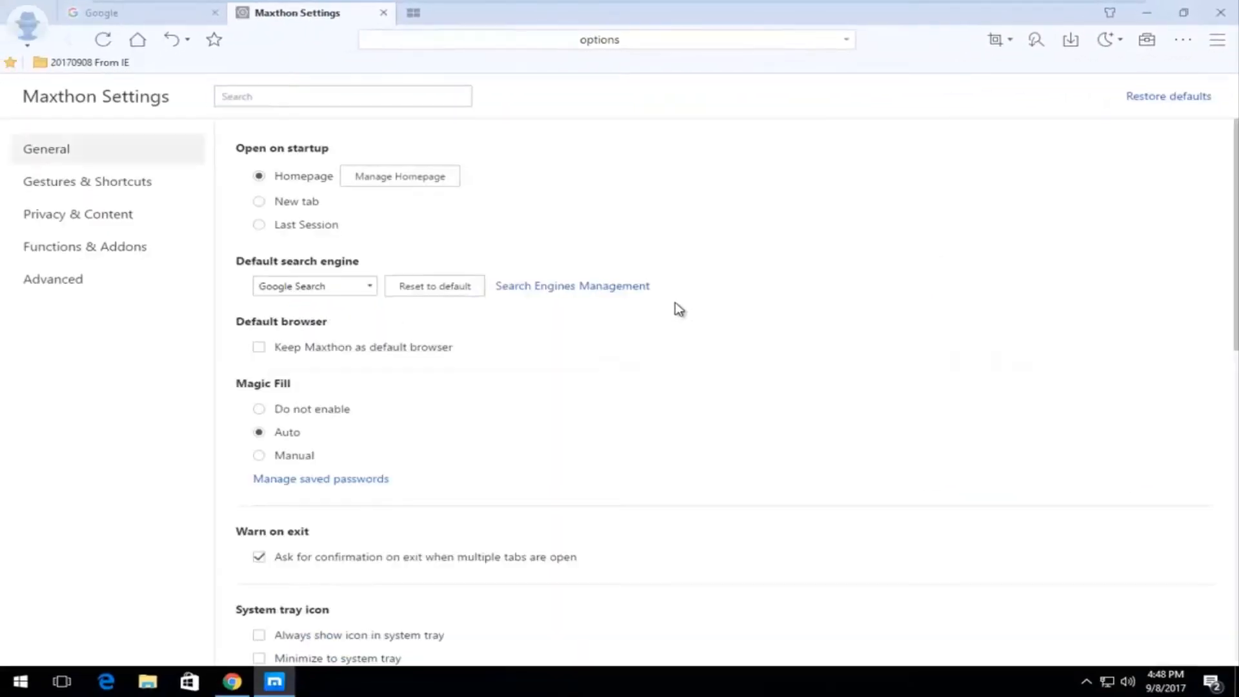
mouse_move(745, 375)
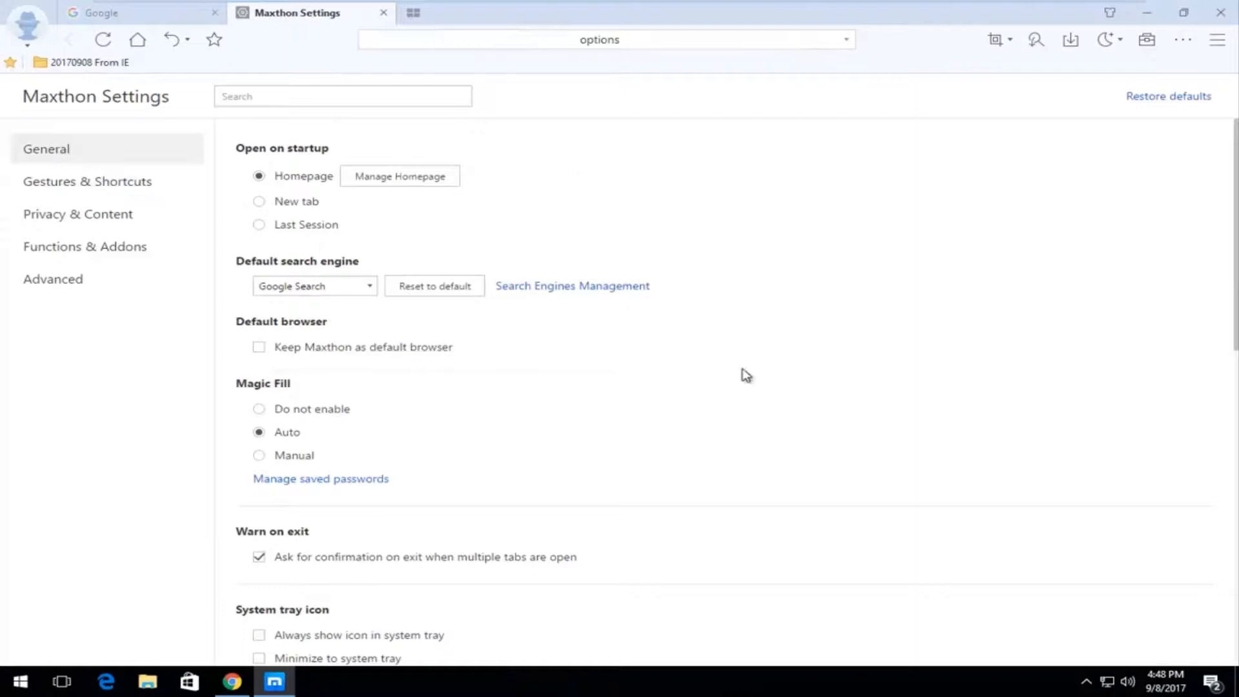
mouse_move(542, 433)
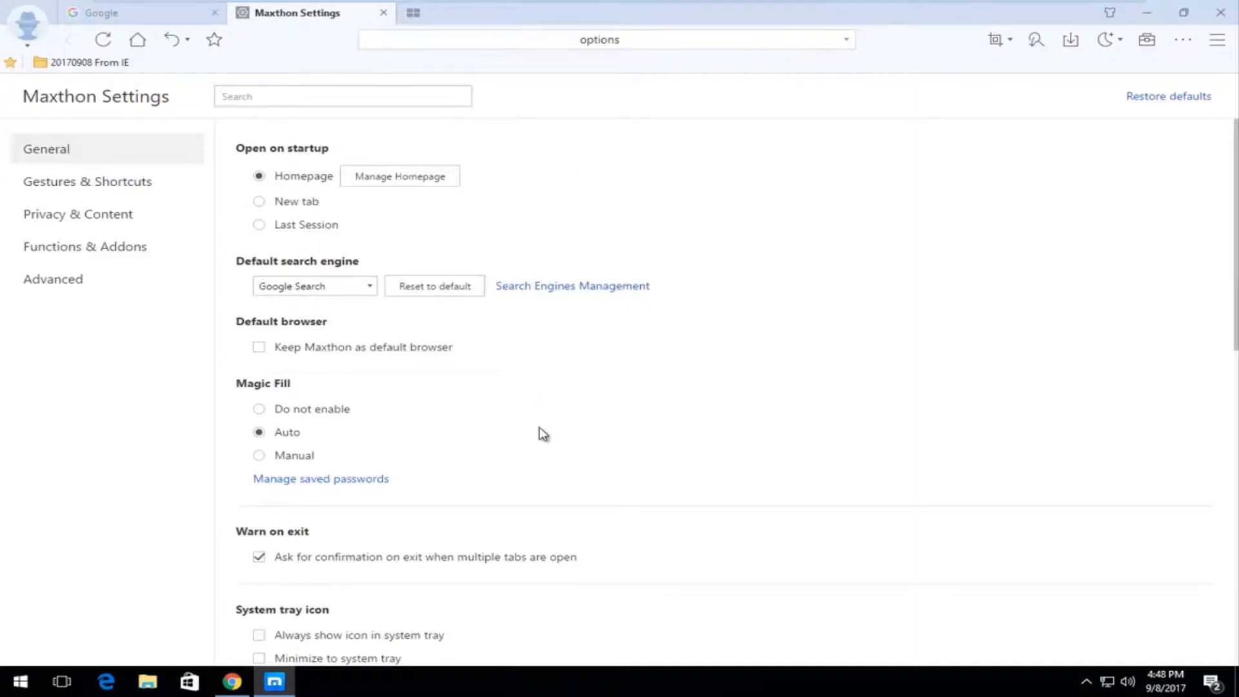
mouse_move(462, 360)
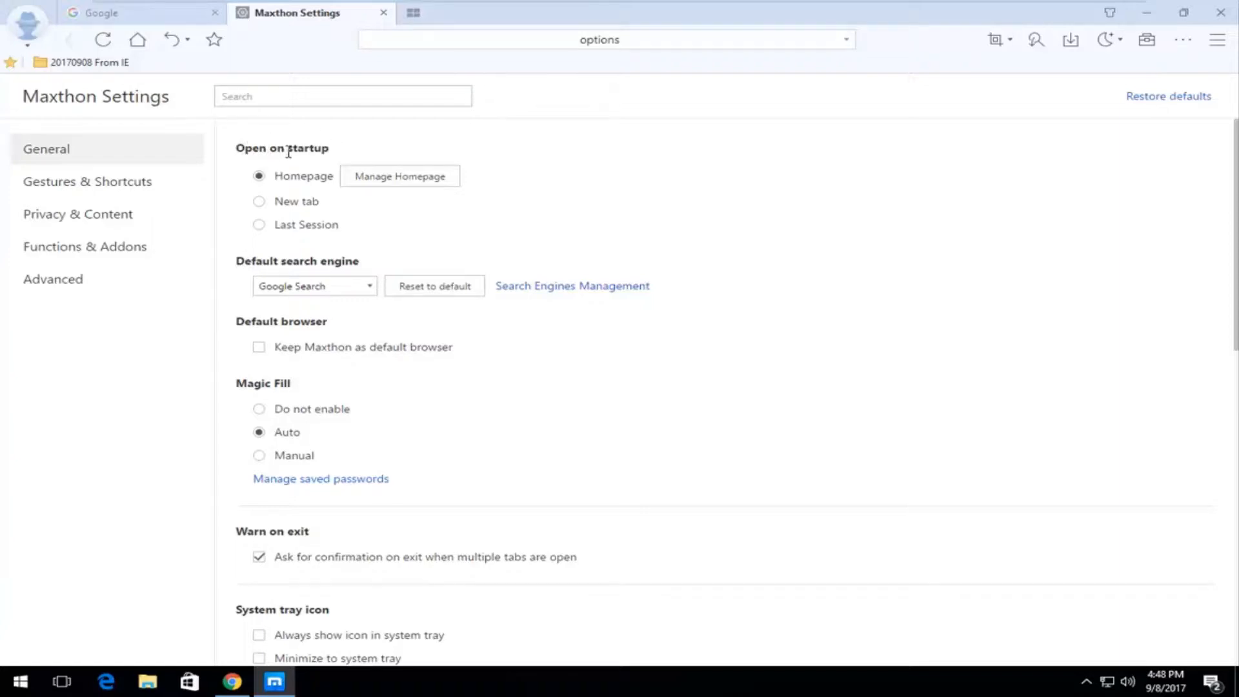
mouse_move(291, 239)
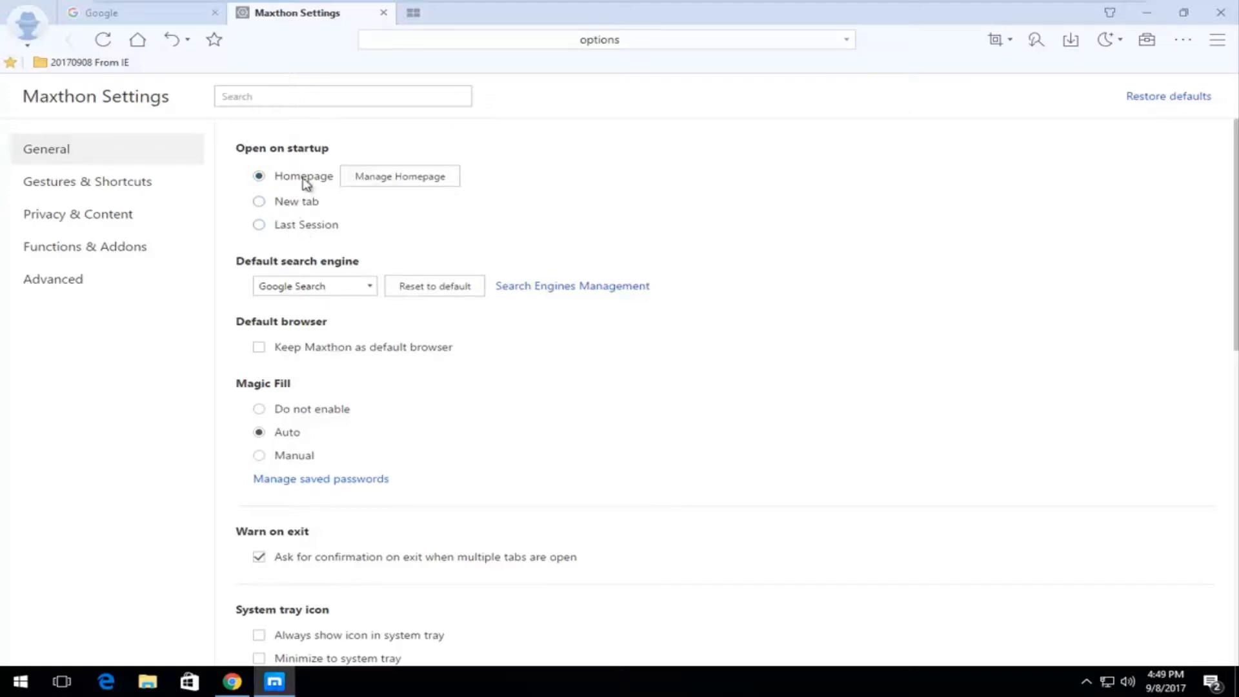
mouse_move(399, 176)
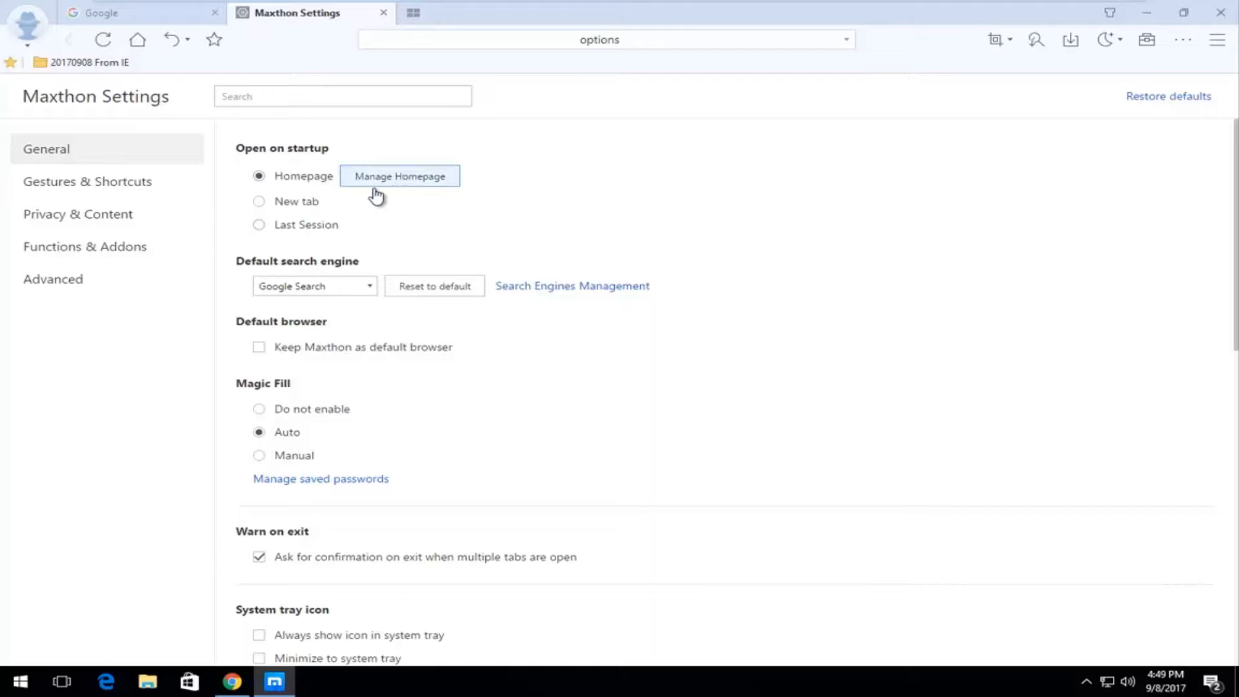
mouse_move(387, 178)
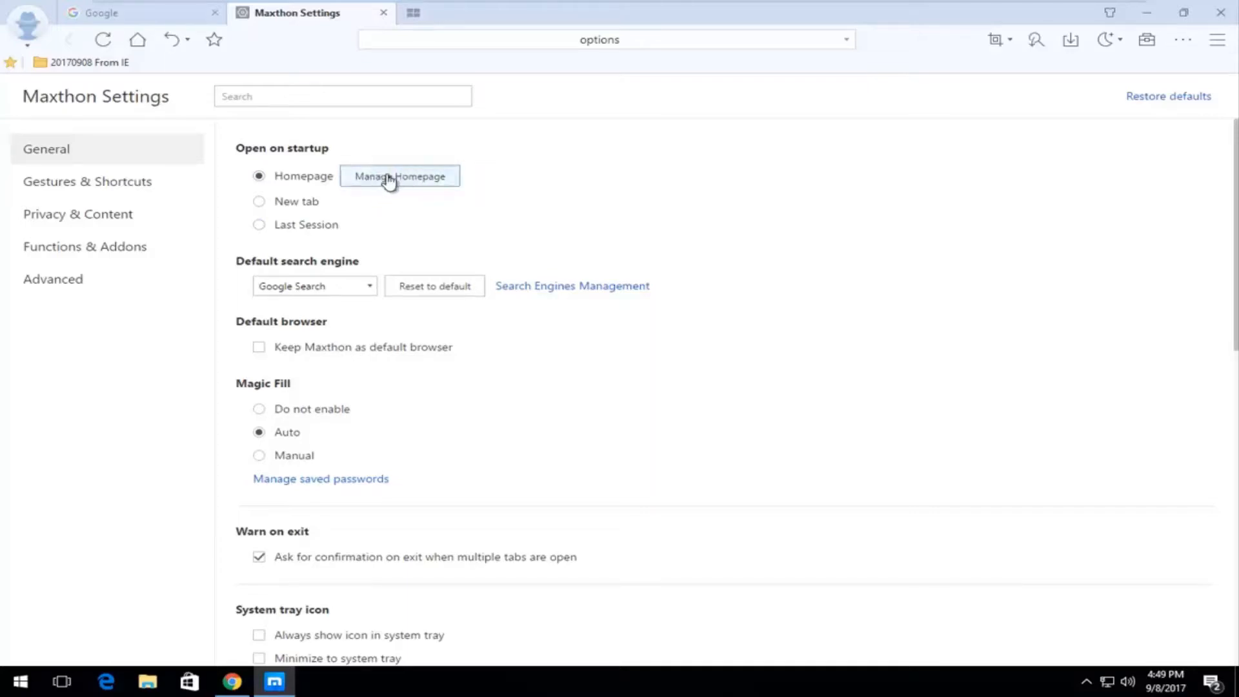
Under Manage Homepage, replace the startup homepage with the current Google page and confirm
left_click(399, 175)
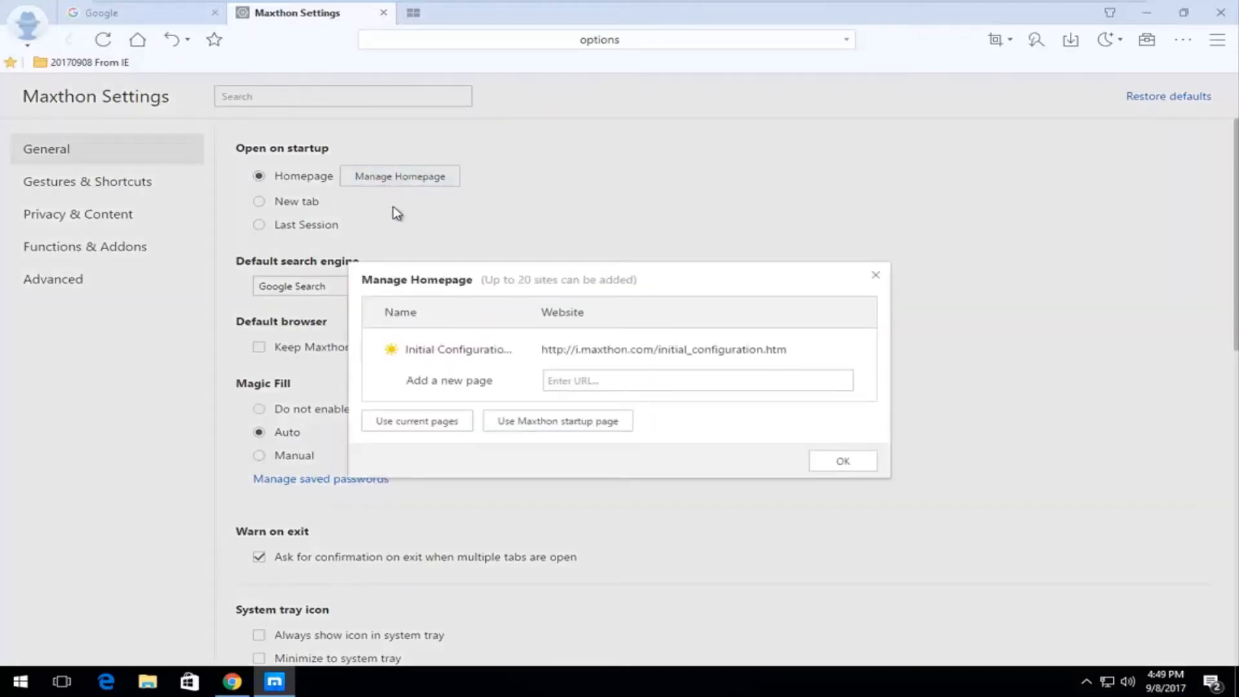
mouse_move(548, 408)
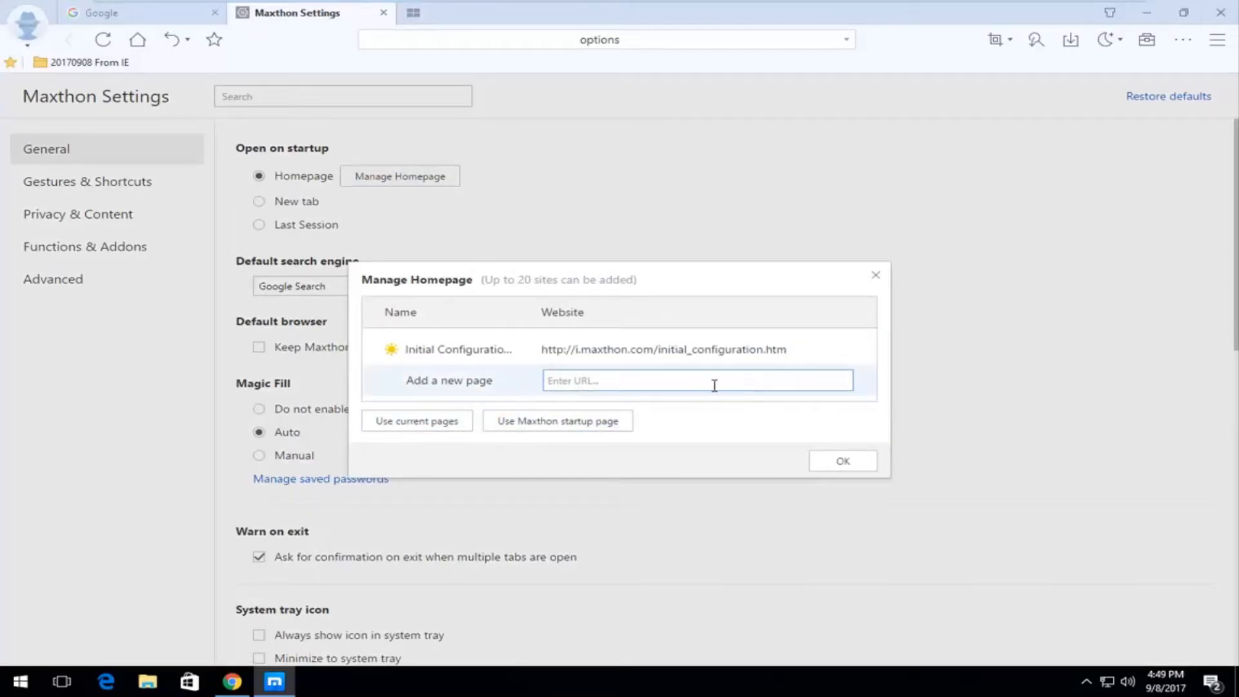
left_click(416, 420)
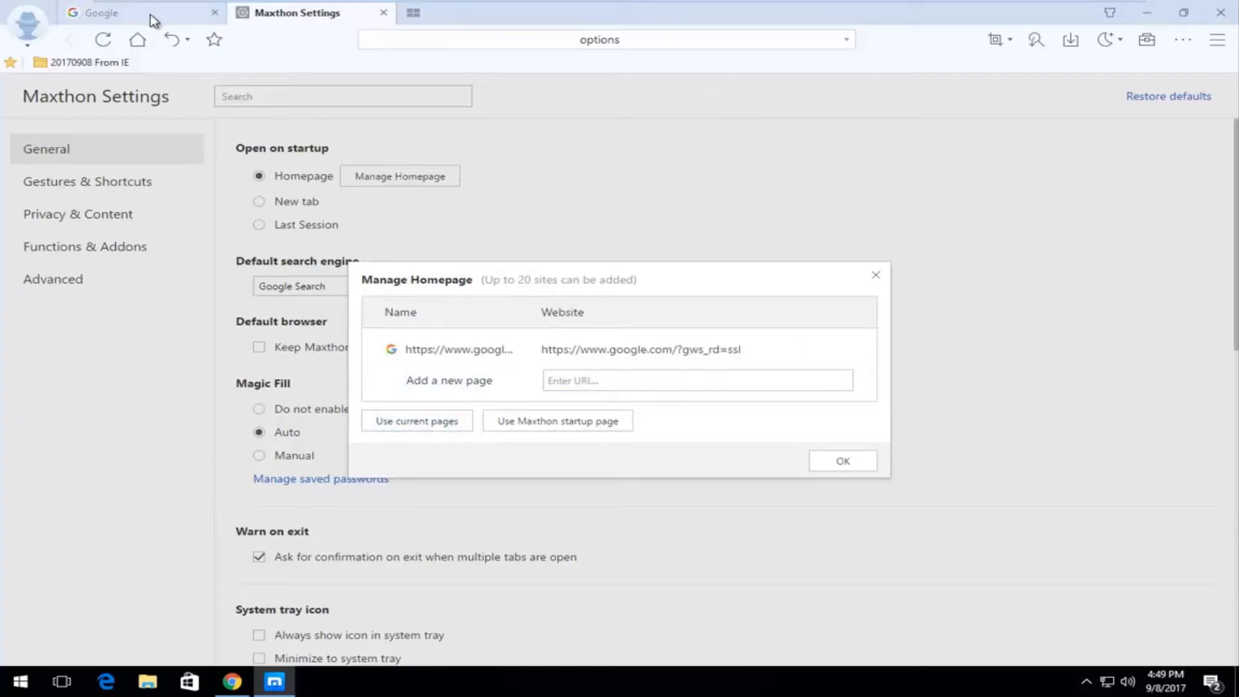
mouse_move(643, 414)
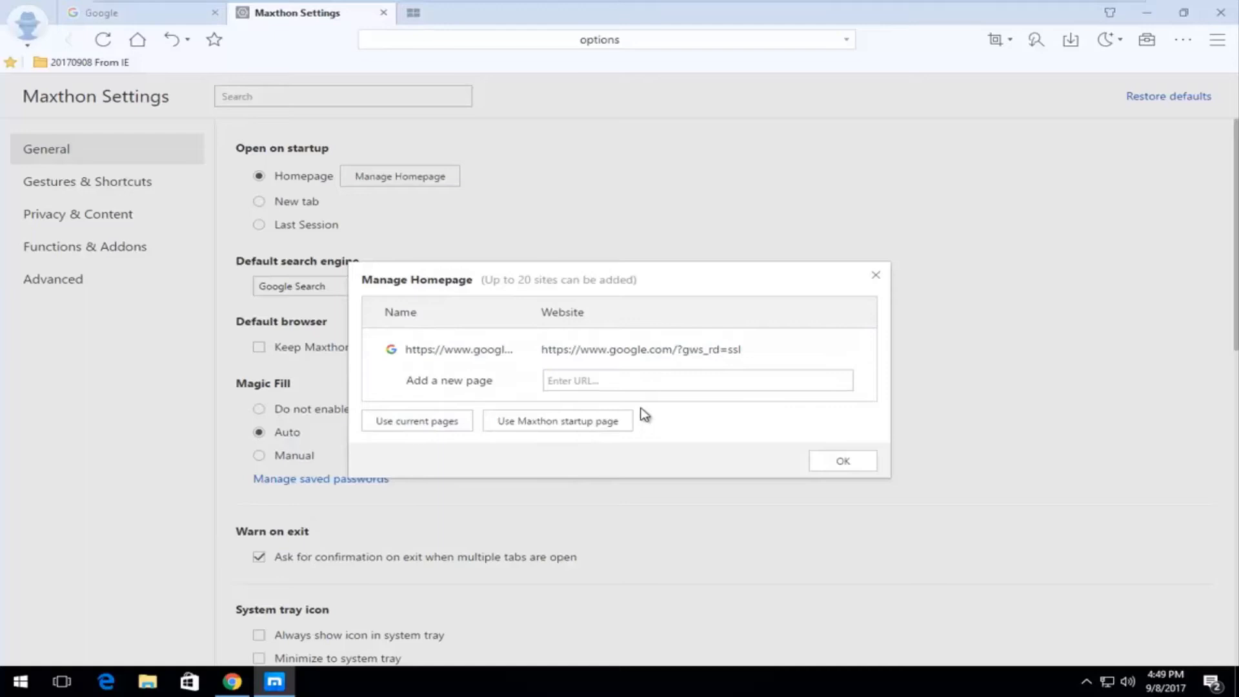
left_click(696, 380)
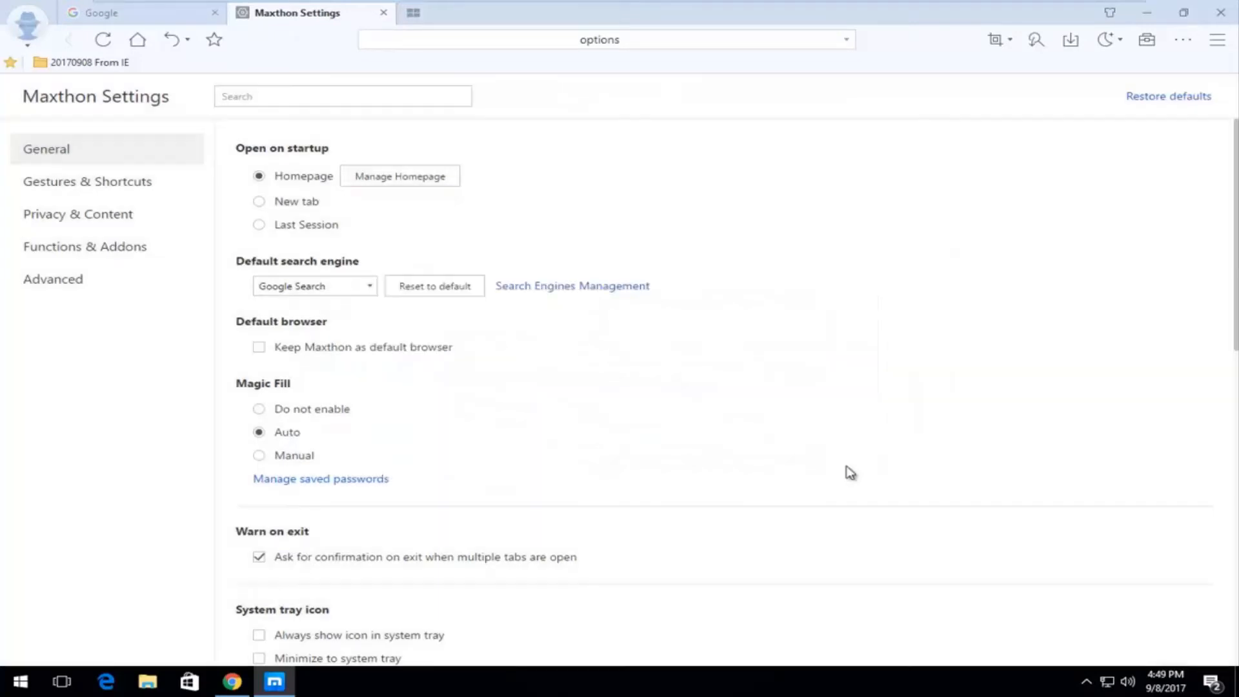
mouse_move(1221, 14)
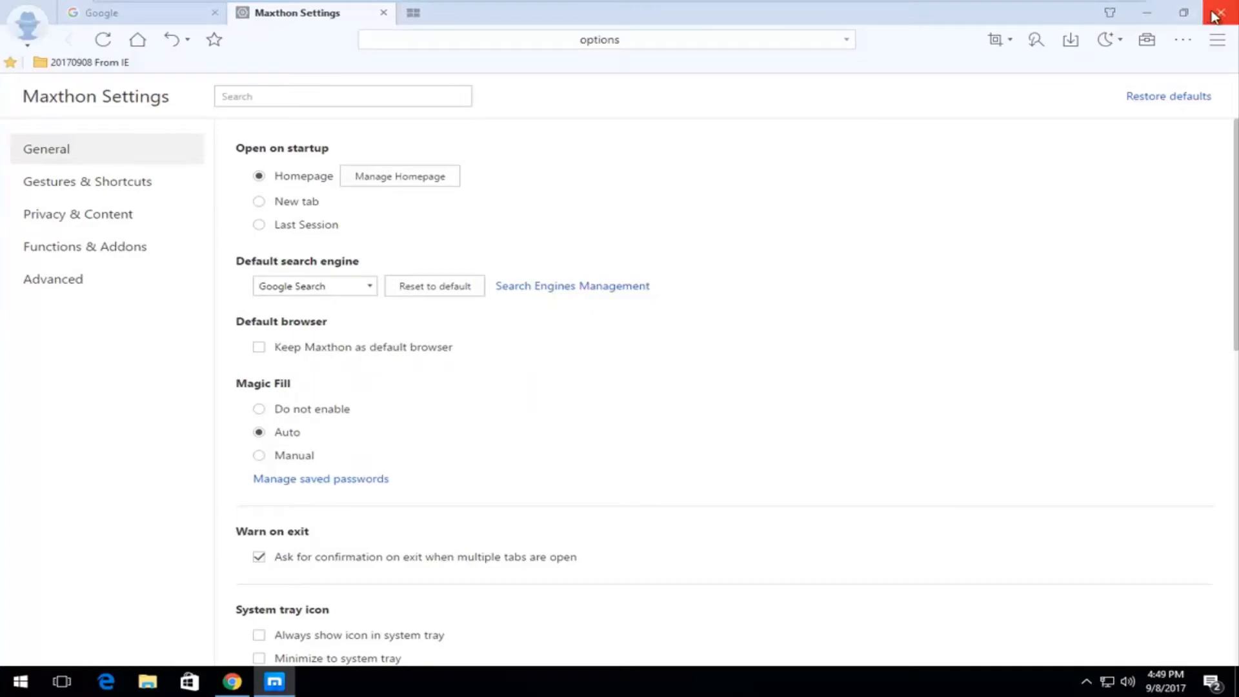
Close Maxthon and relaunch it from the MX5 desktop shortcut
left_click(1225, 13)
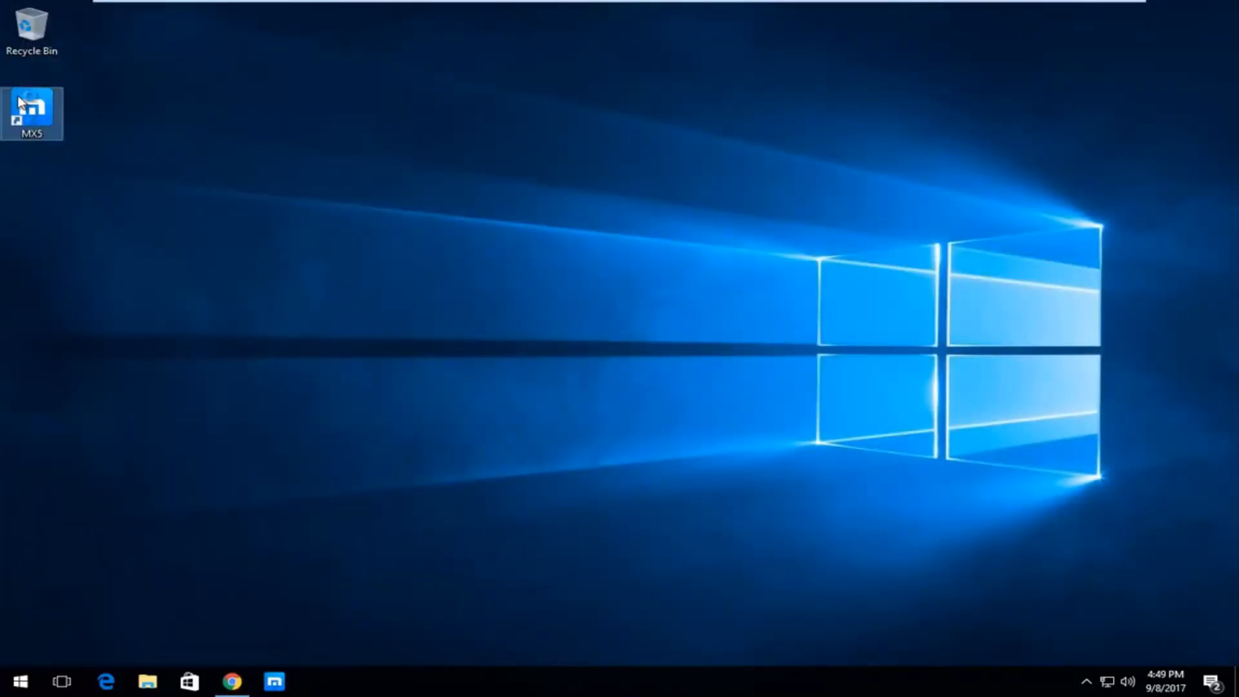
double_click(32, 108)
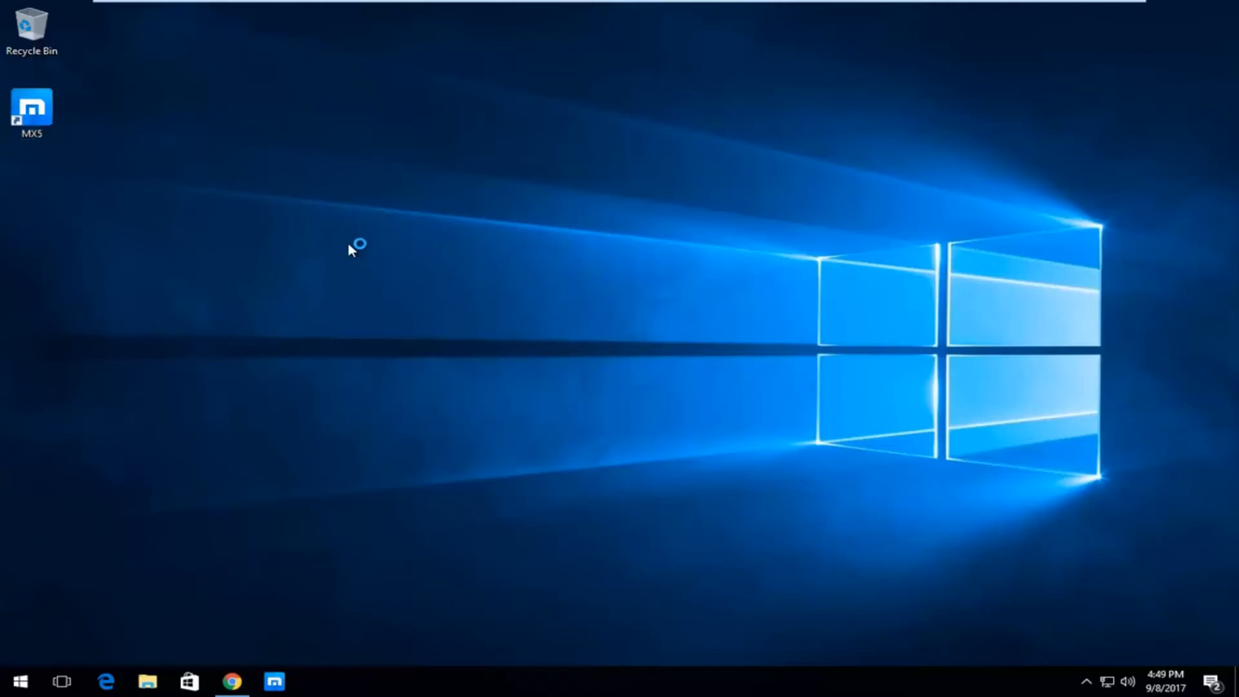